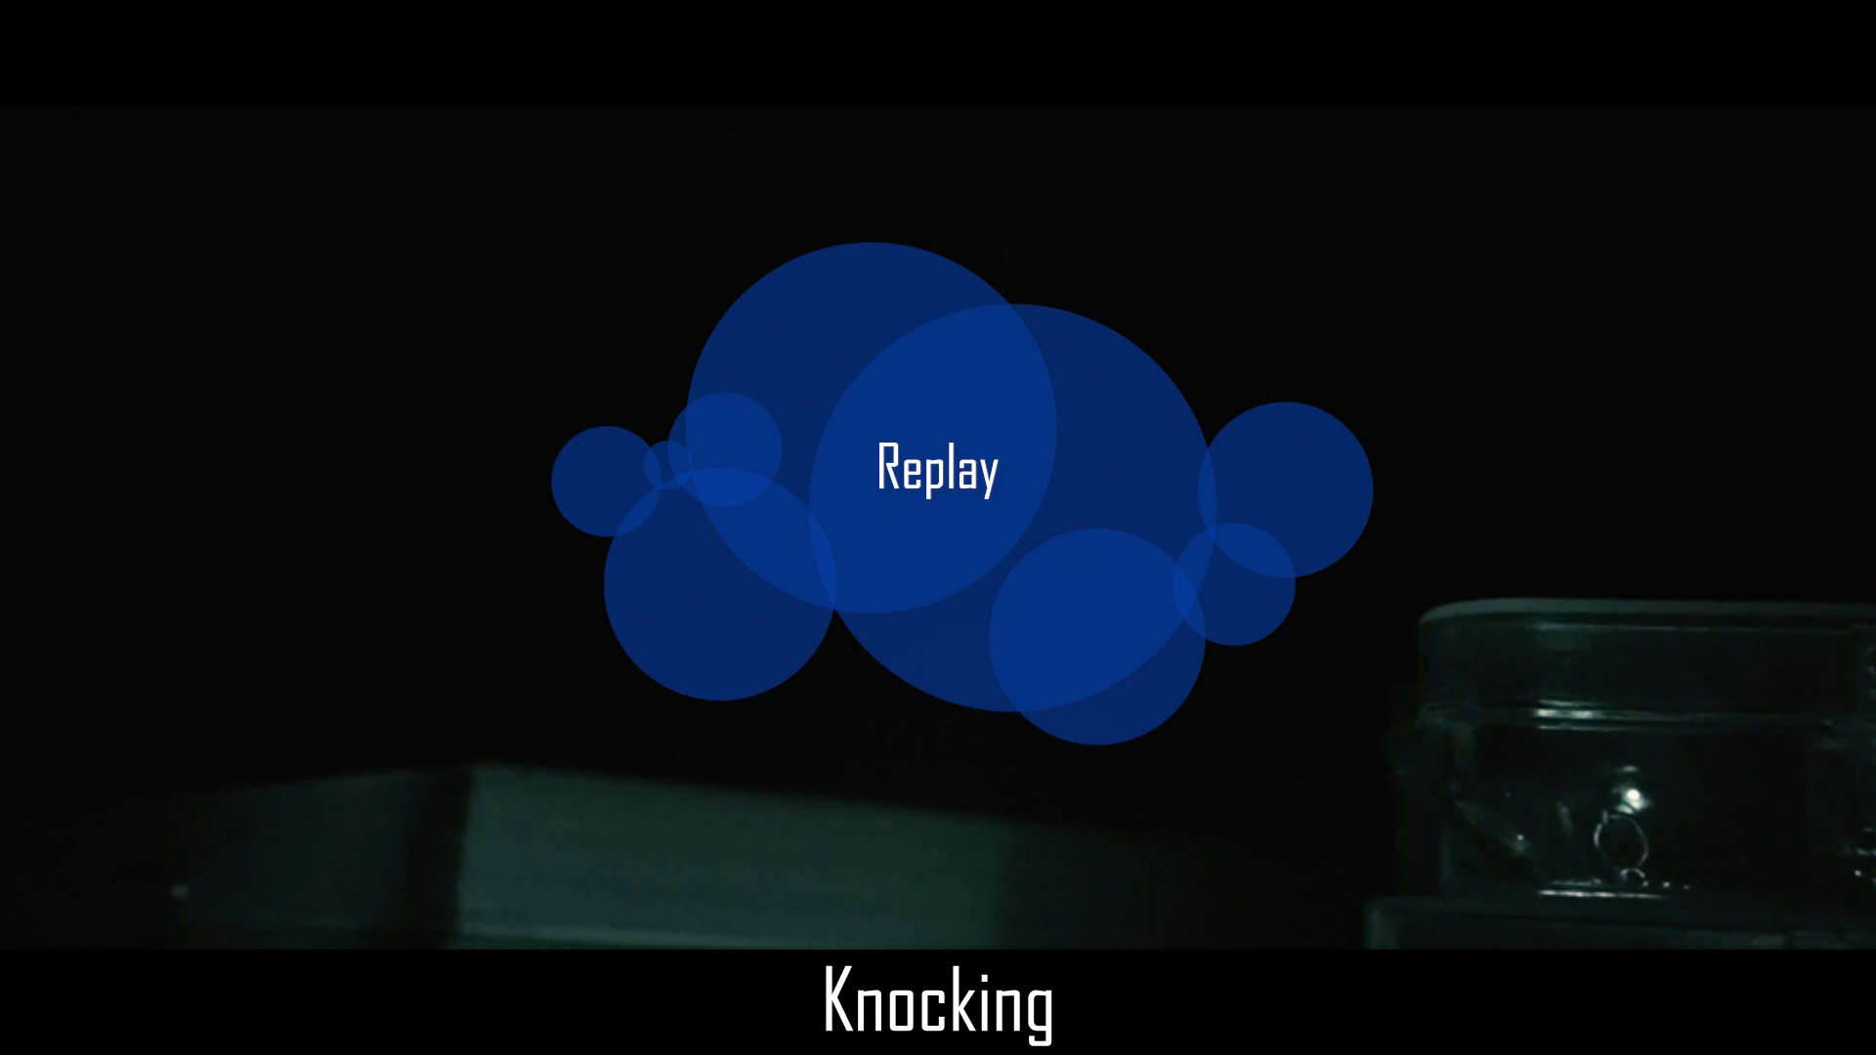
- Restart the interactive video from the centre Replay button, clearing the overlay
{"action": "left_click", "coordinate": [936, 471]}
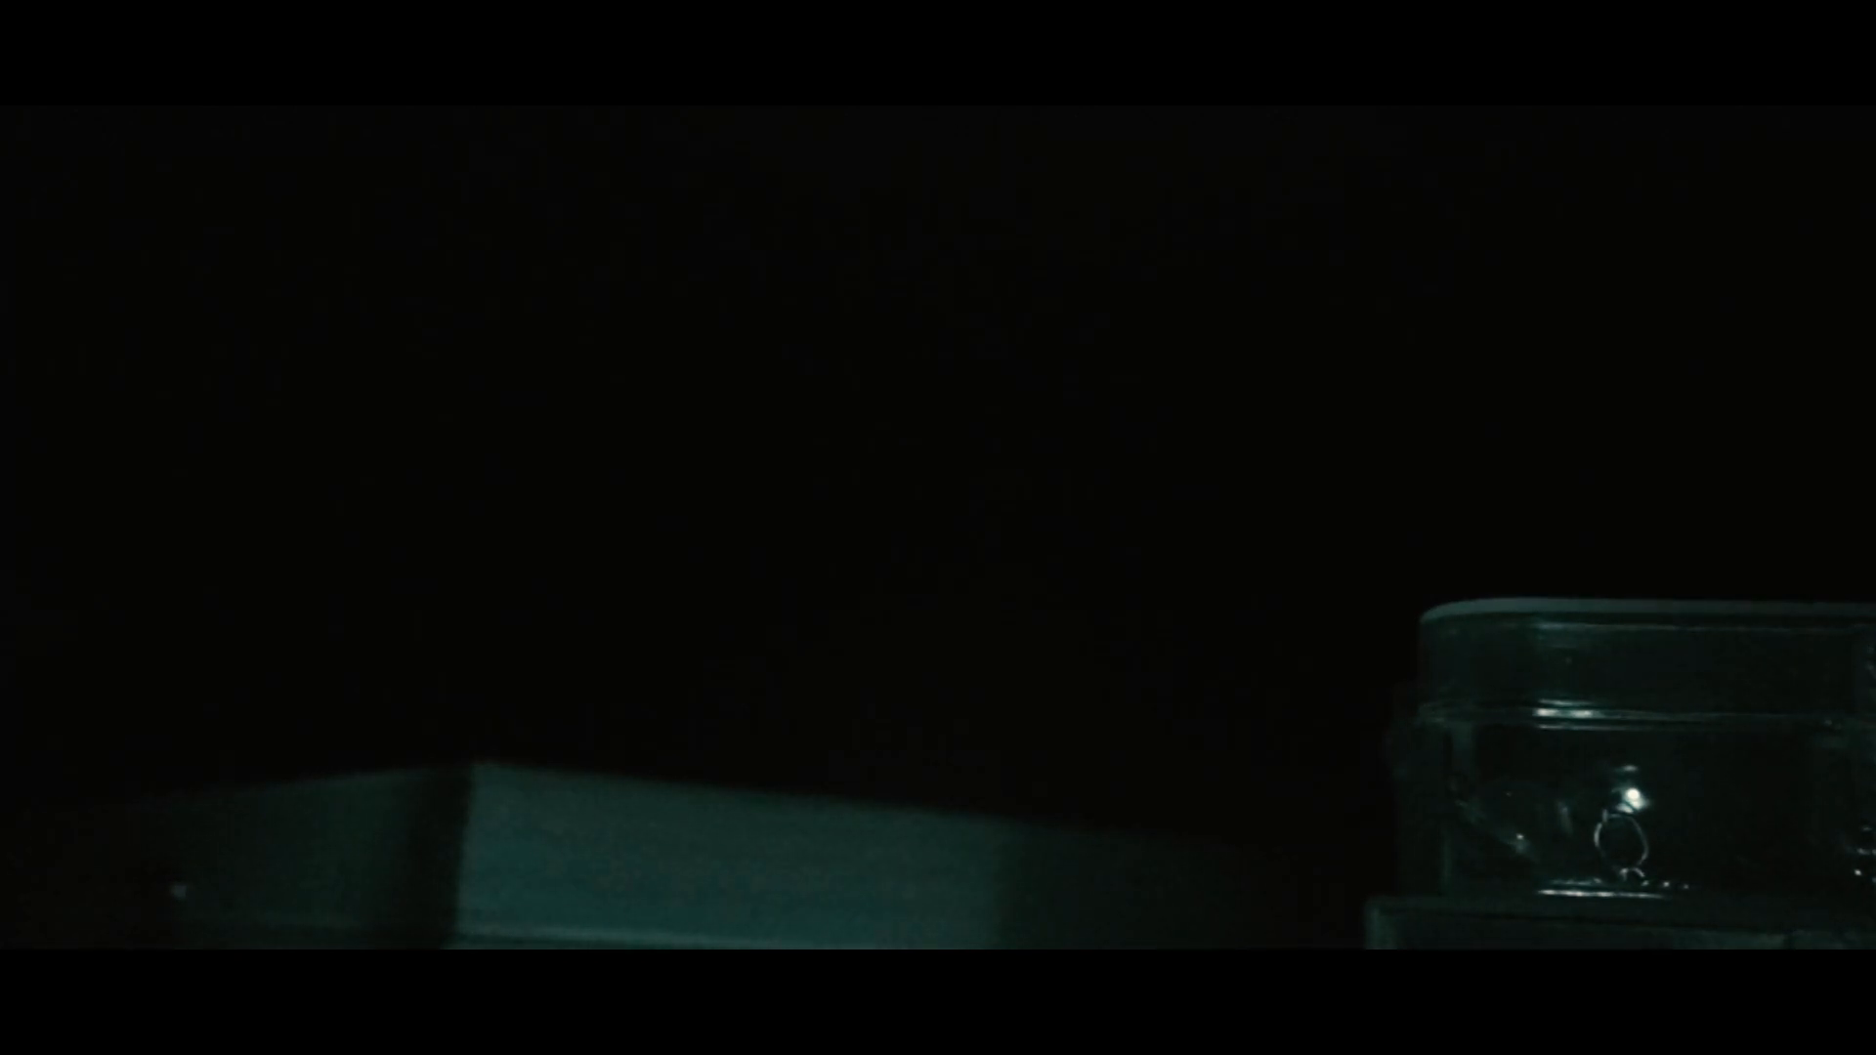